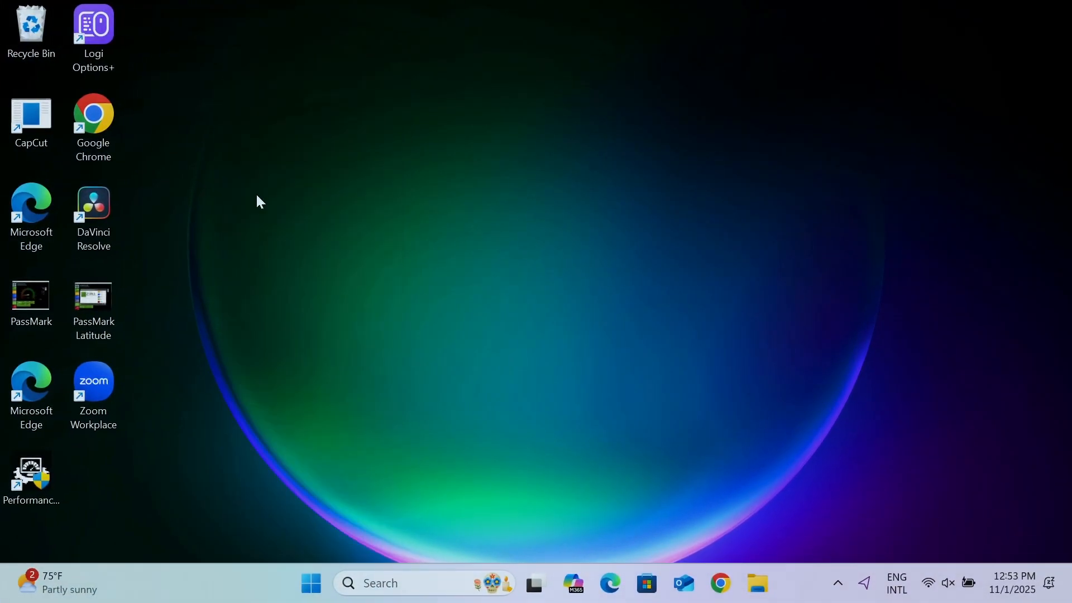
- Show the System About page confirming 16.0 GB installed RAM at 2400 MT/s
{"action": "left_click", "coordinate": [756, 583]}
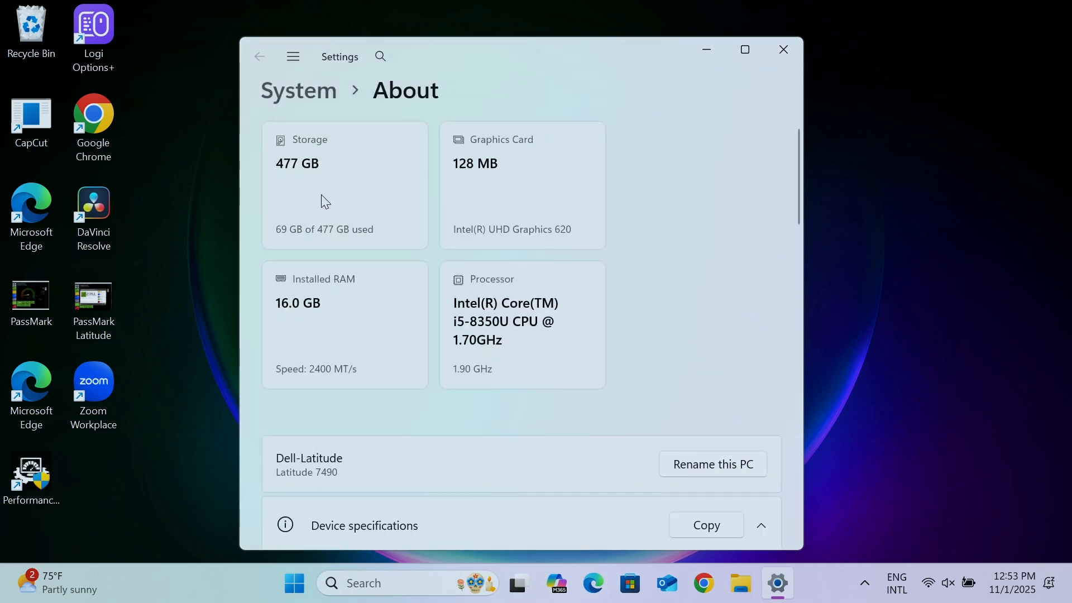
{"action": "mouse_move", "coordinate": [331, 318]}
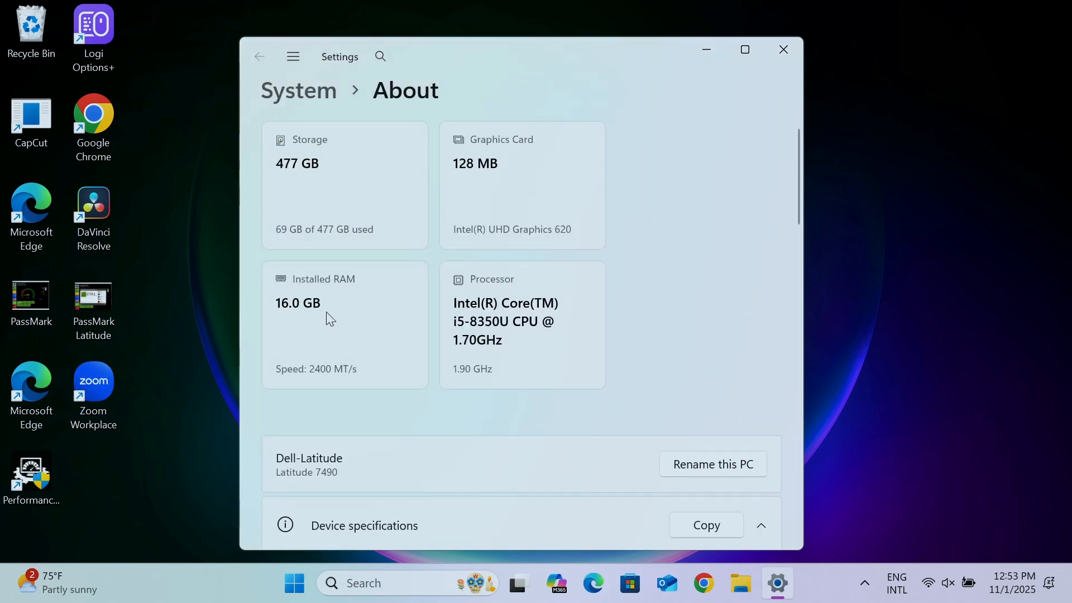
{"action": "mouse_move", "coordinate": [355, 318]}
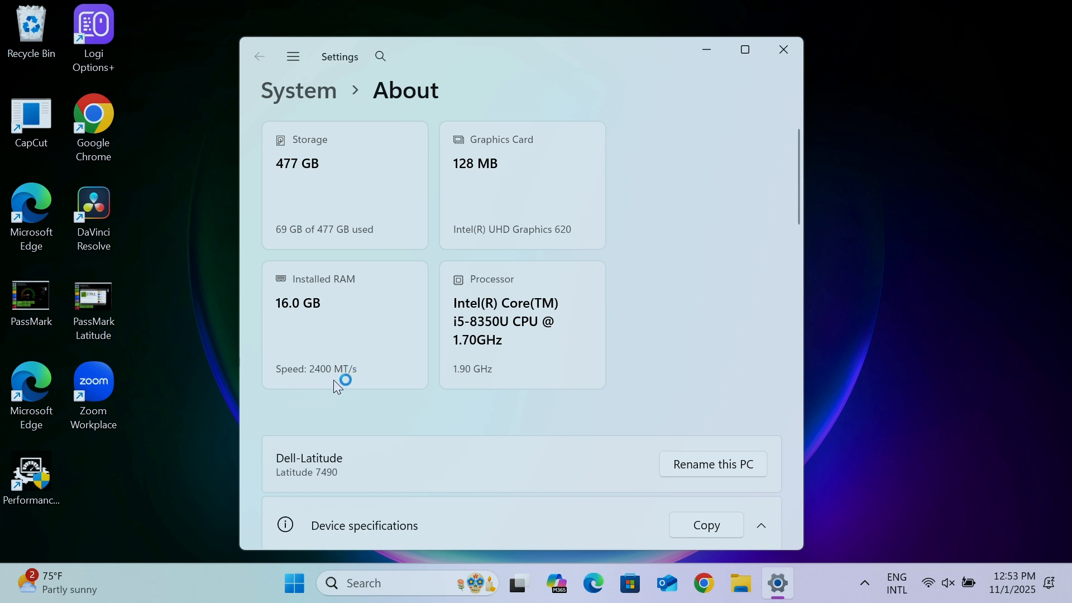
{"action": "mouse_move", "coordinate": [375, 334]}
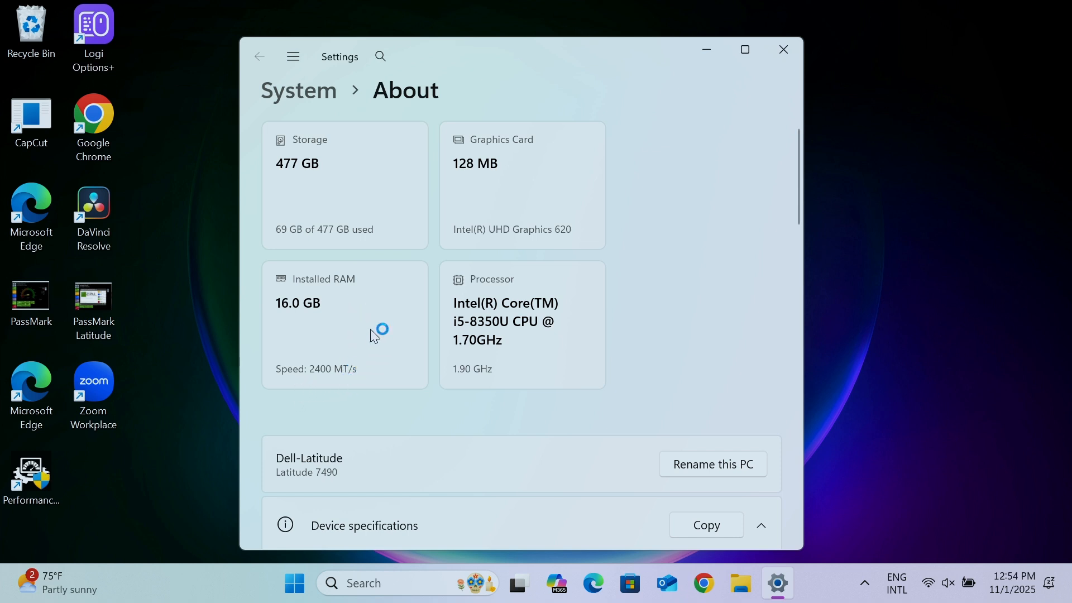